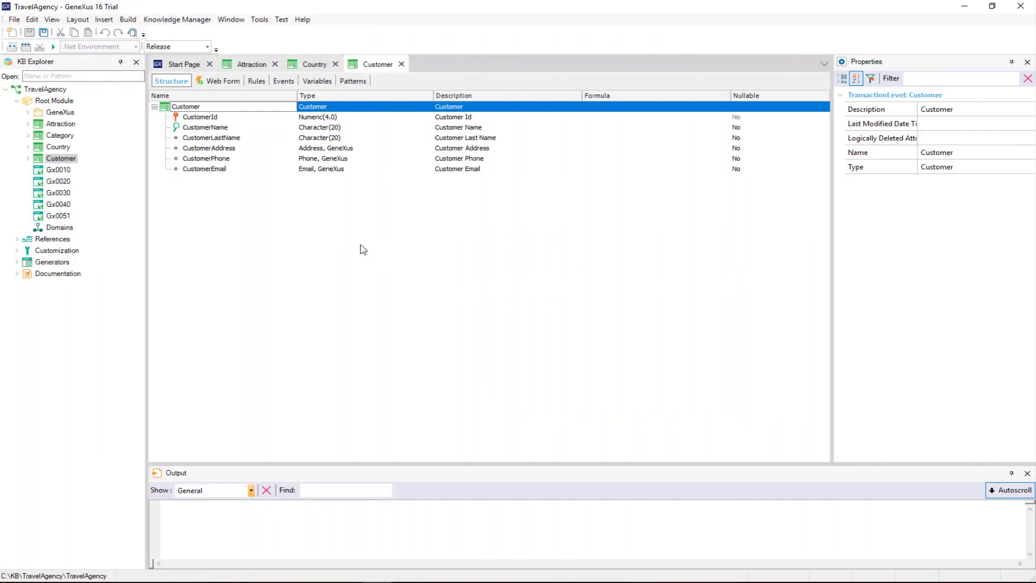
mouse_move(285, 130)
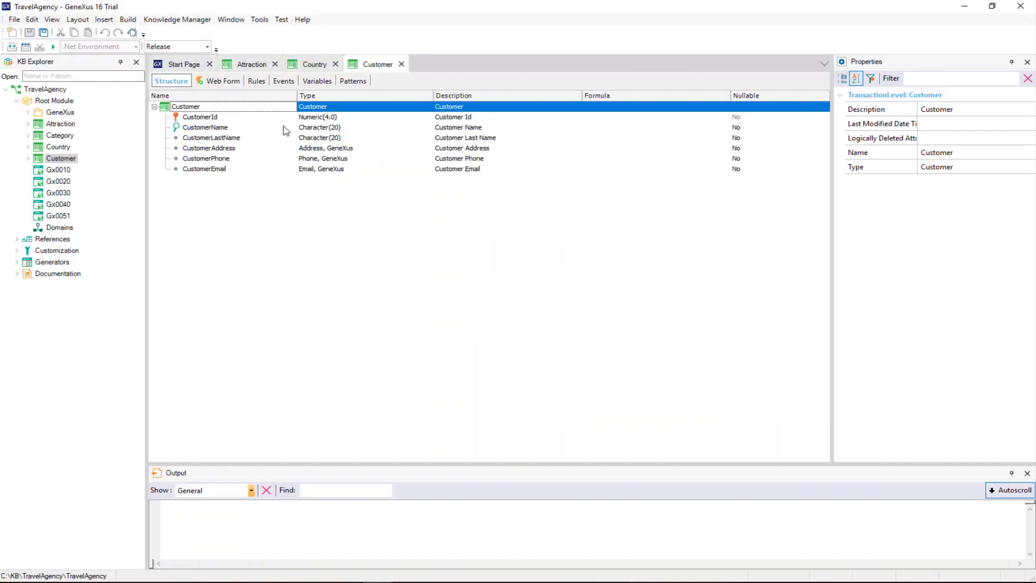
- Show the Attraction transaction's structure with its attributes, types and nullability
click(251, 64)
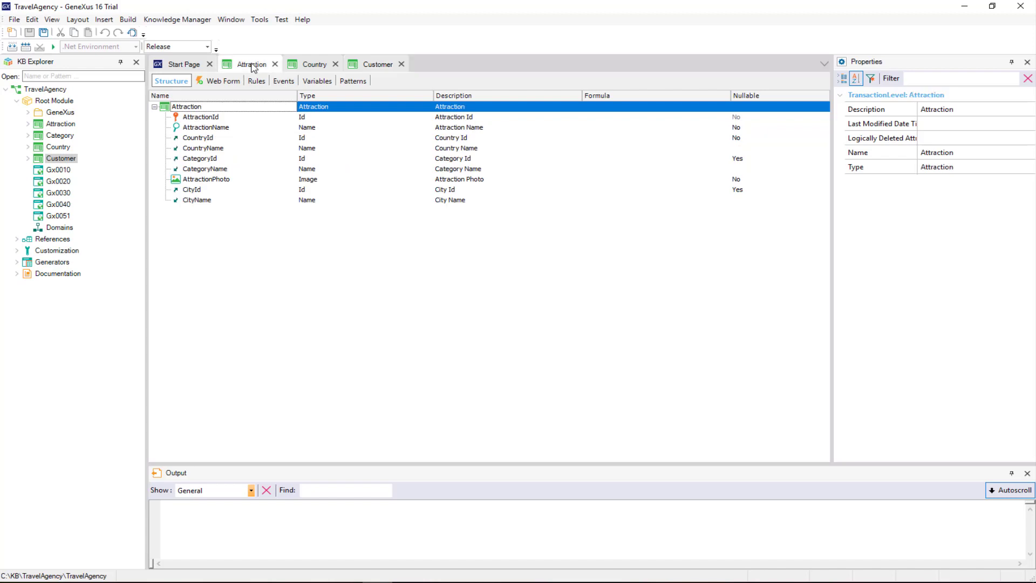
mouse_move(314, 63)
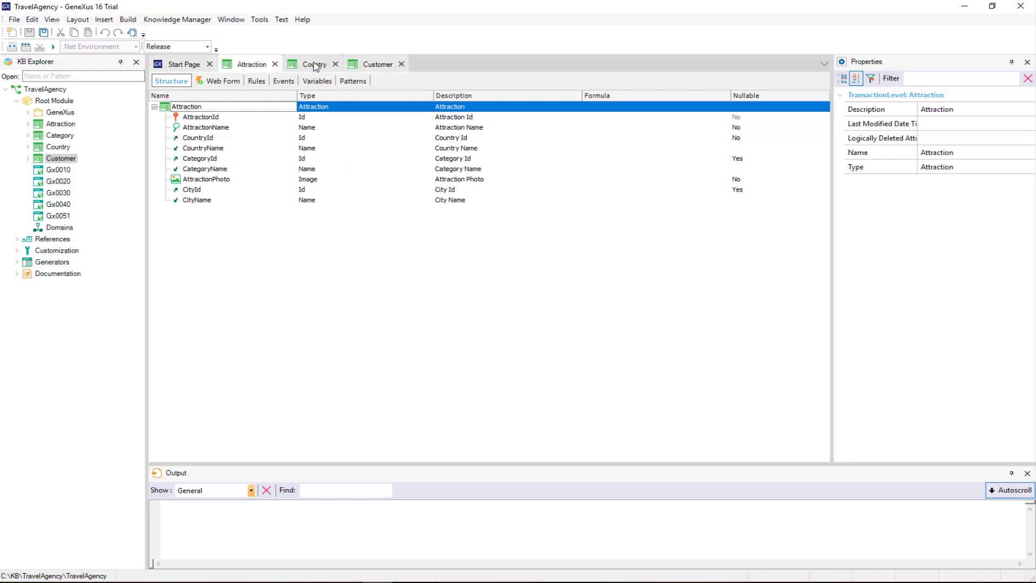
- Show the slide splitting AttractionAddress into Entity and Semantic Category
click(311, 63)
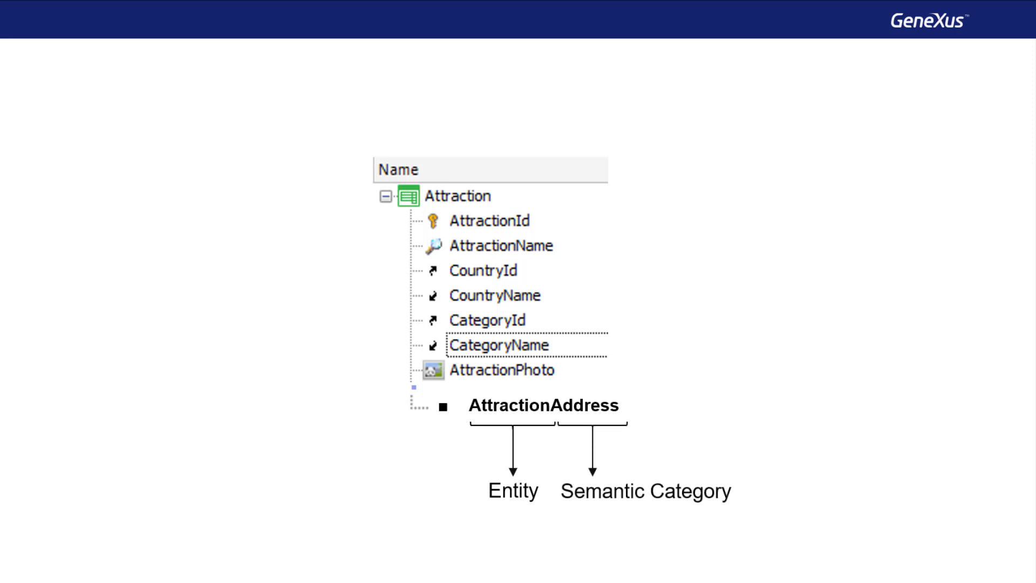
- Leave the slides and show the Country transaction with its City level's CityId and CityName
key(Right)
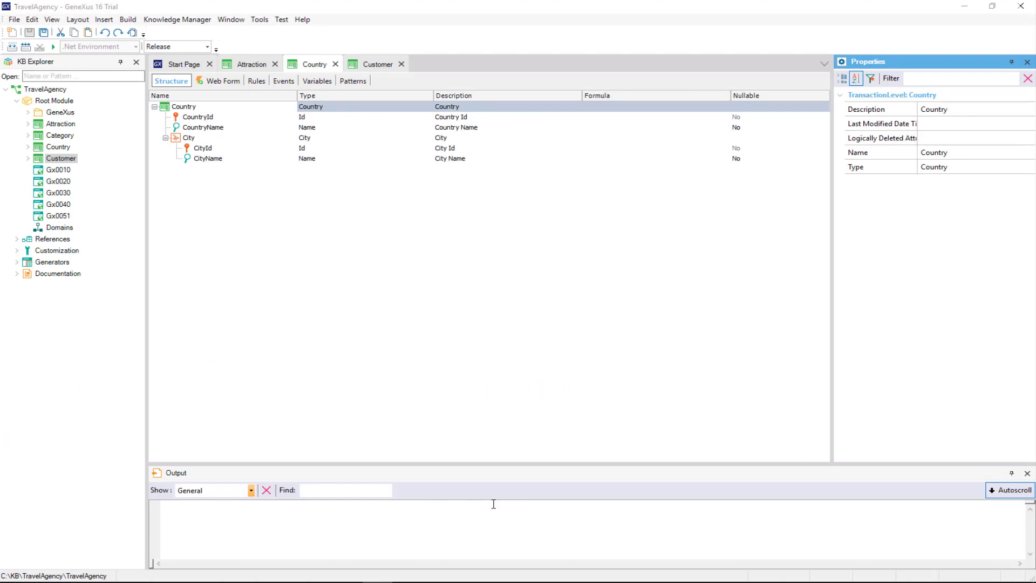
click(204, 148)
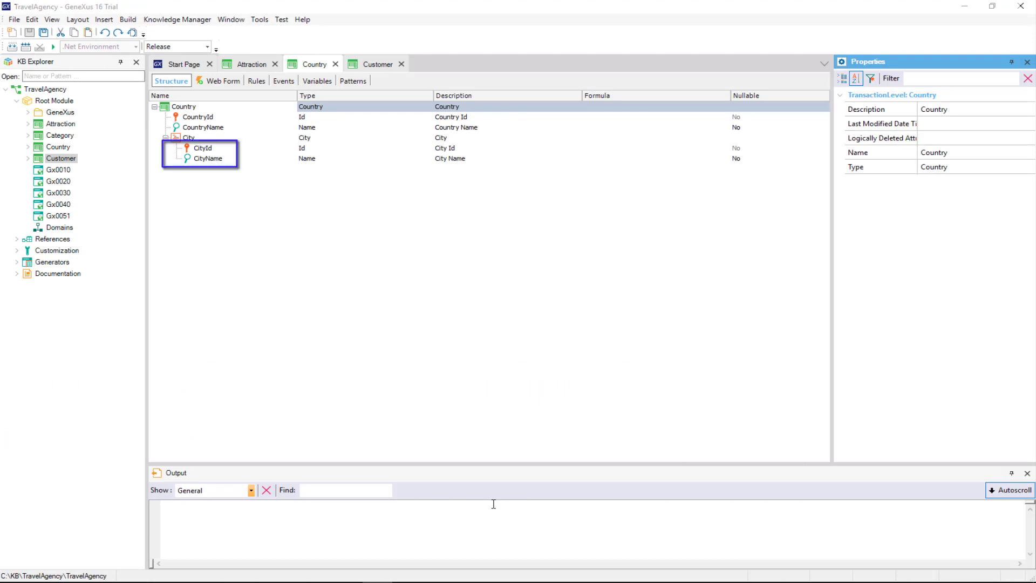